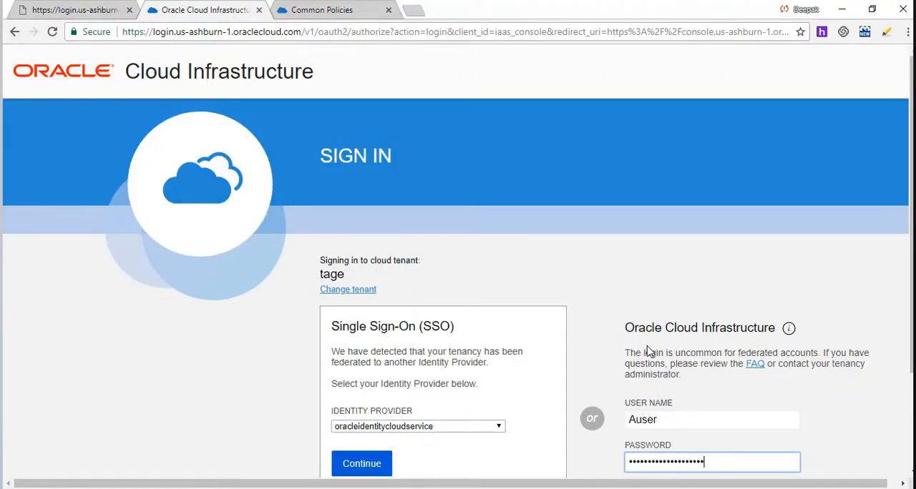
- Sign in, then enter the current password, a new password and its confirmation in the Change Password form
{"action": "scroll", "scroll_direction": "down", "scroll_amount": 3}
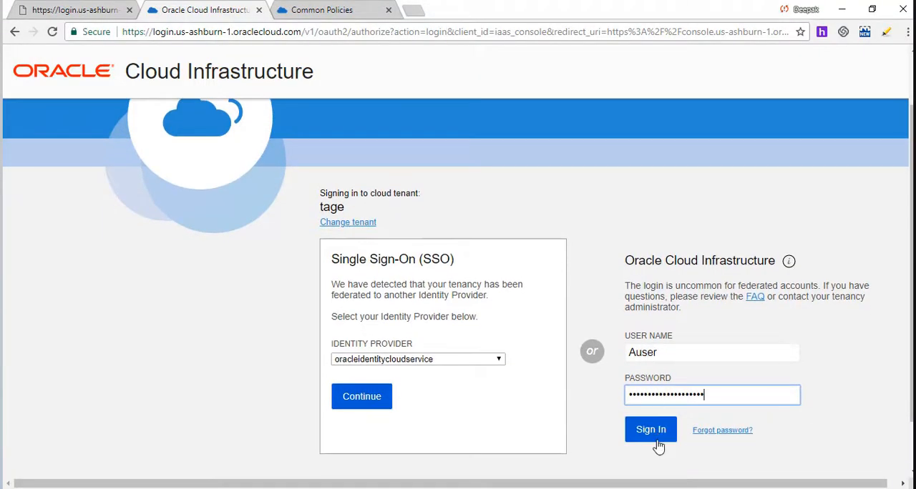
{"action": "left_click", "coordinate": [650, 429]}
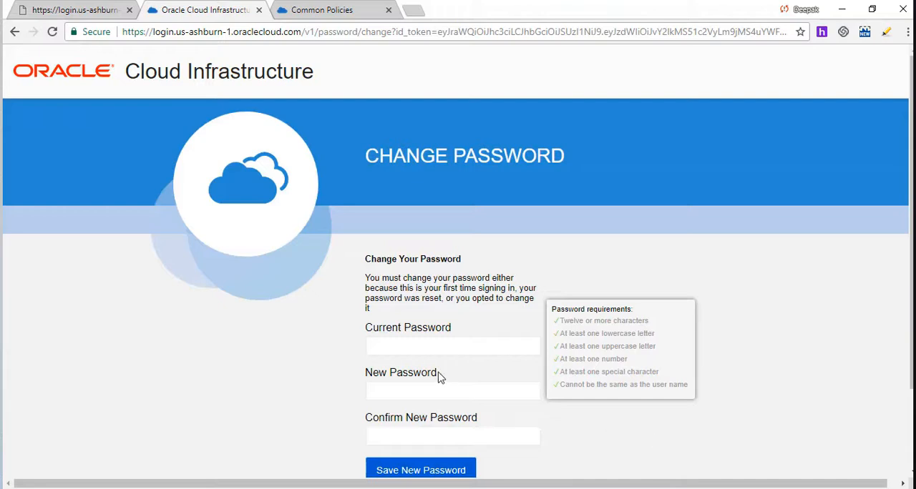
{"action": "left_click", "coordinate": [452, 346]}
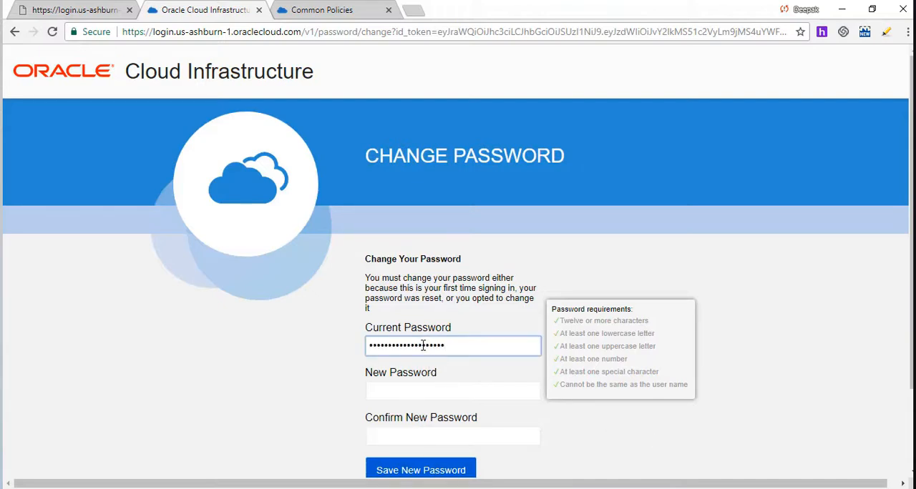
{"action": "left_click", "coordinate": [453, 391]}
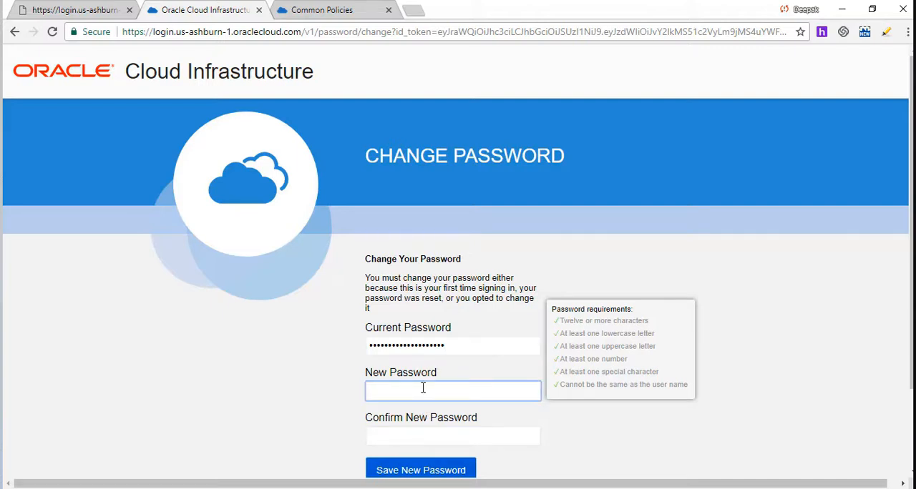
{"action": "left_click", "coordinate": [452, 389]}
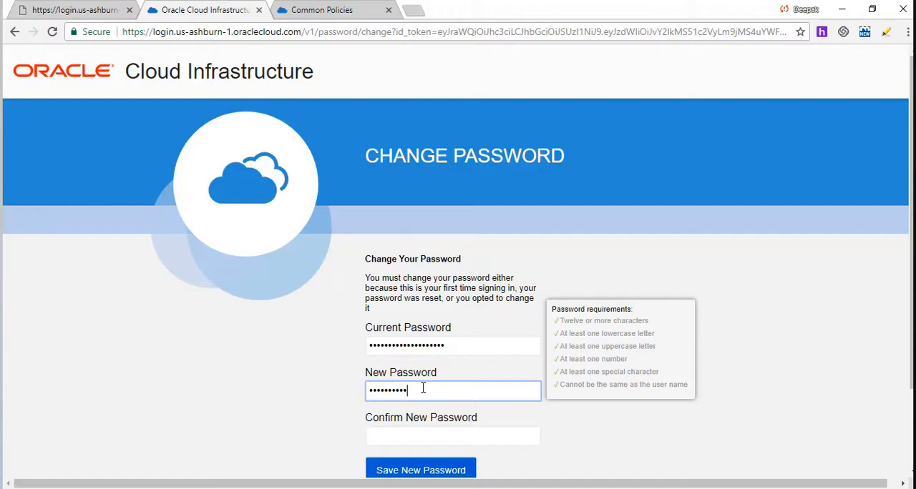
{"action": "left_click", "coordinate": [452, 435]}
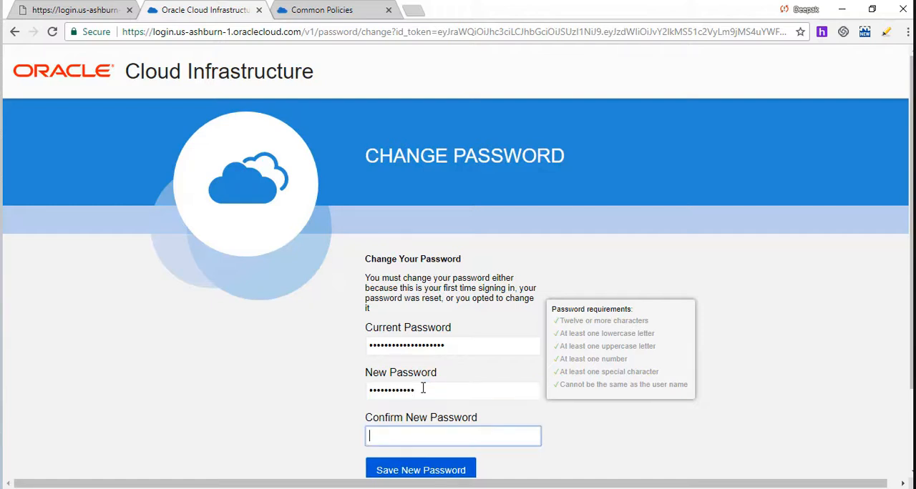
{"action": "type", "text": "••••••"}
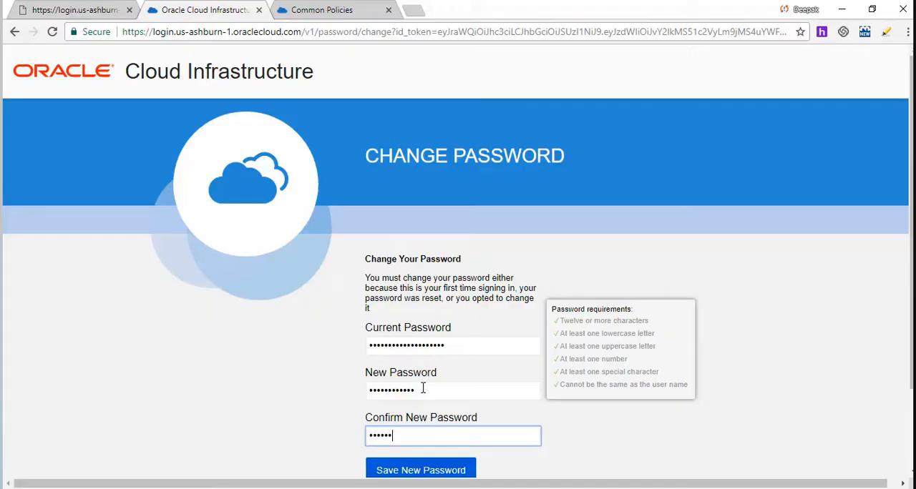